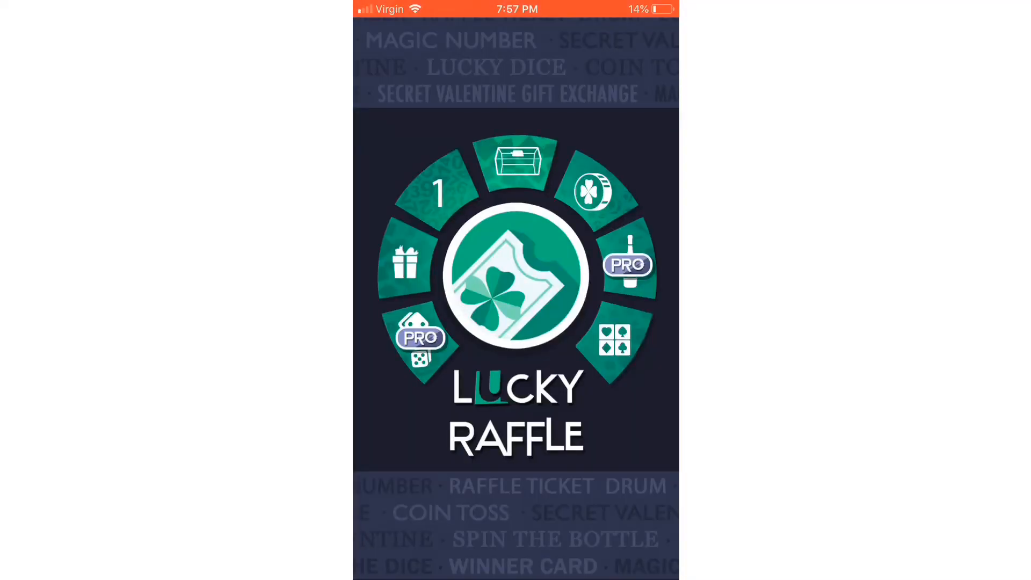
Start the Raffle Ticket Drum game and begin the first ticket note with the name Gamer.
left_click(516, 160)
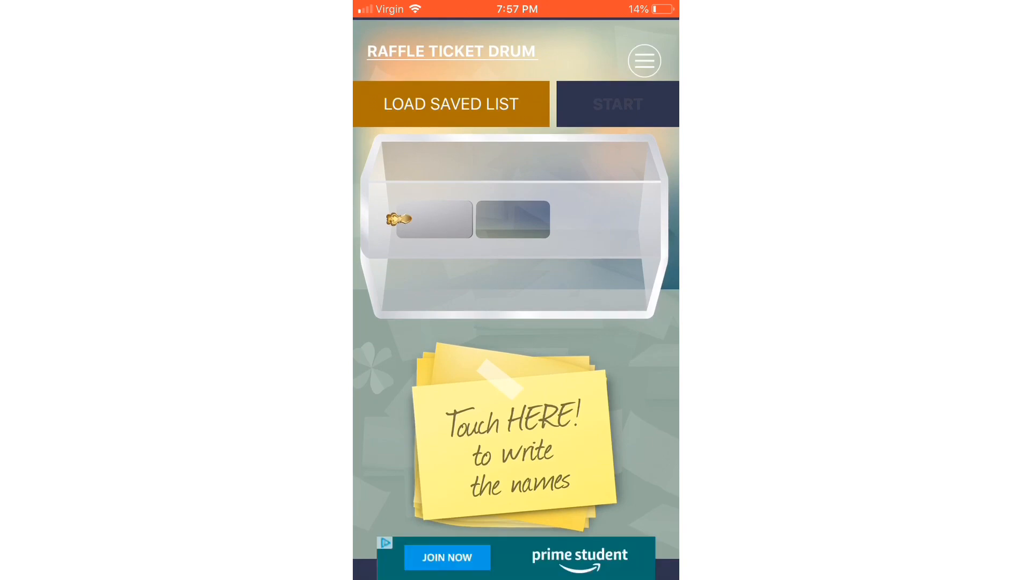
left_click(517, 440)
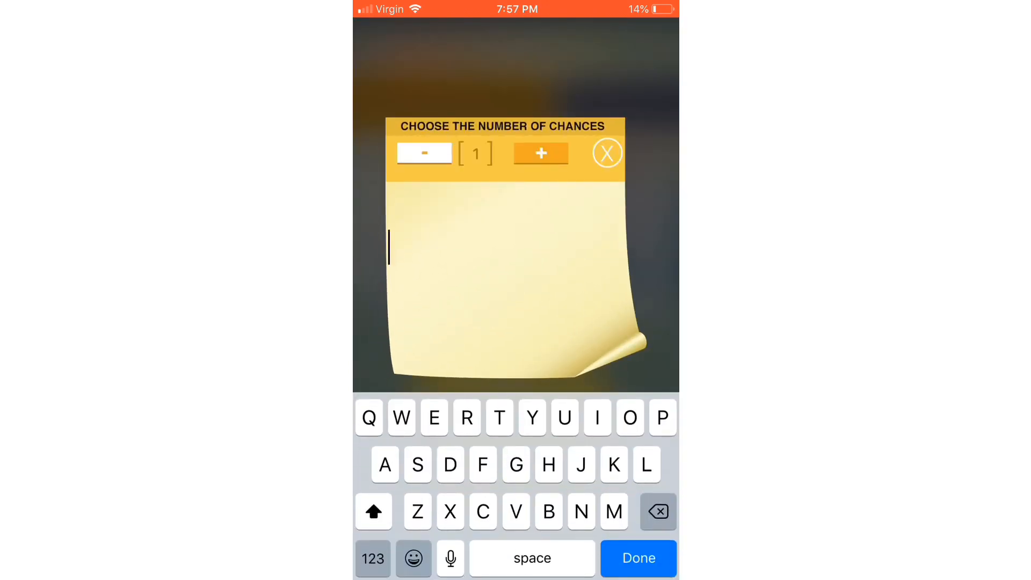
type("Gamer")
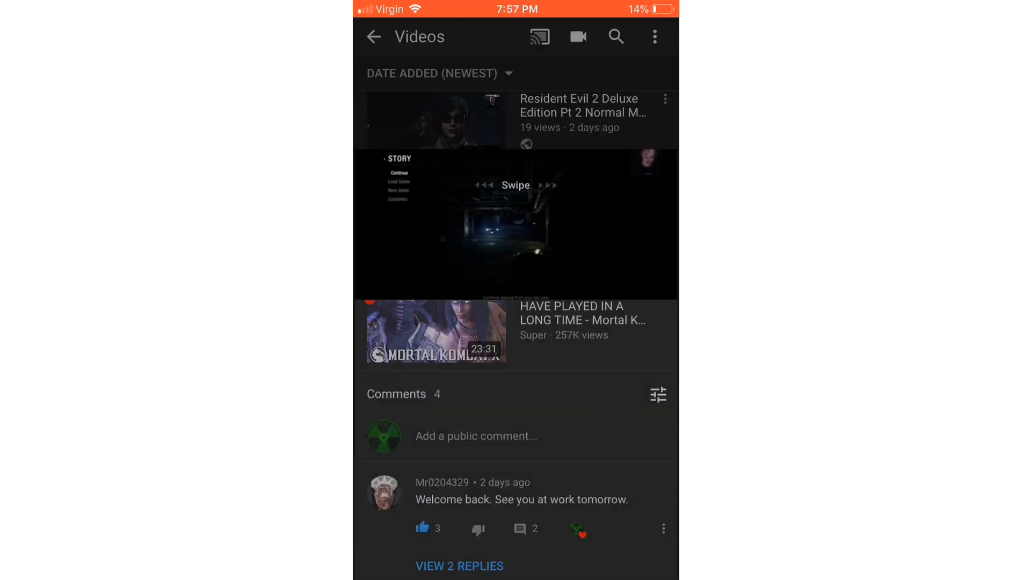
View the RAFFLE ANNOUNCEMENT video and reach its Comments section.
left_click(516, 225)
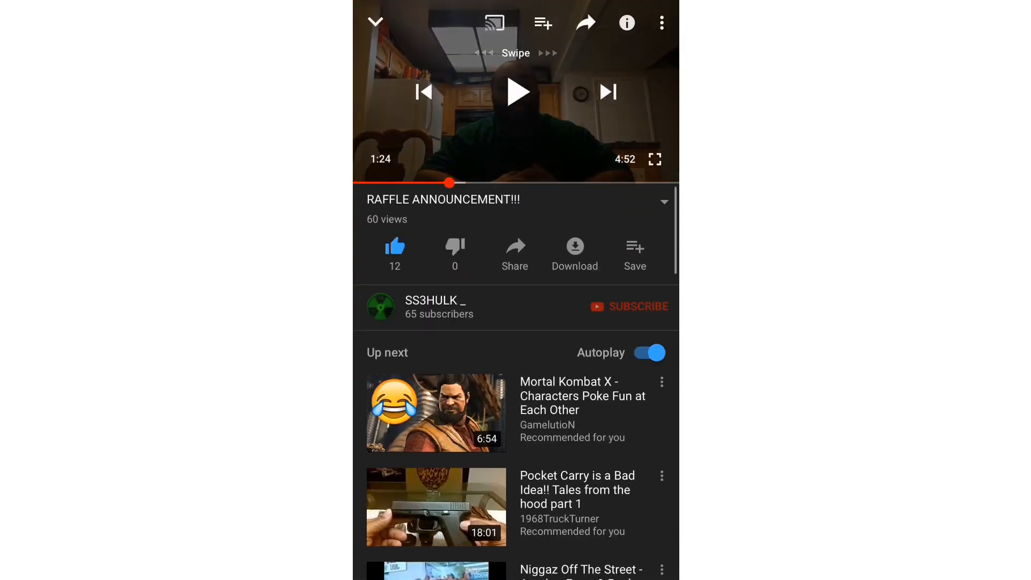
scroll("down", 3)
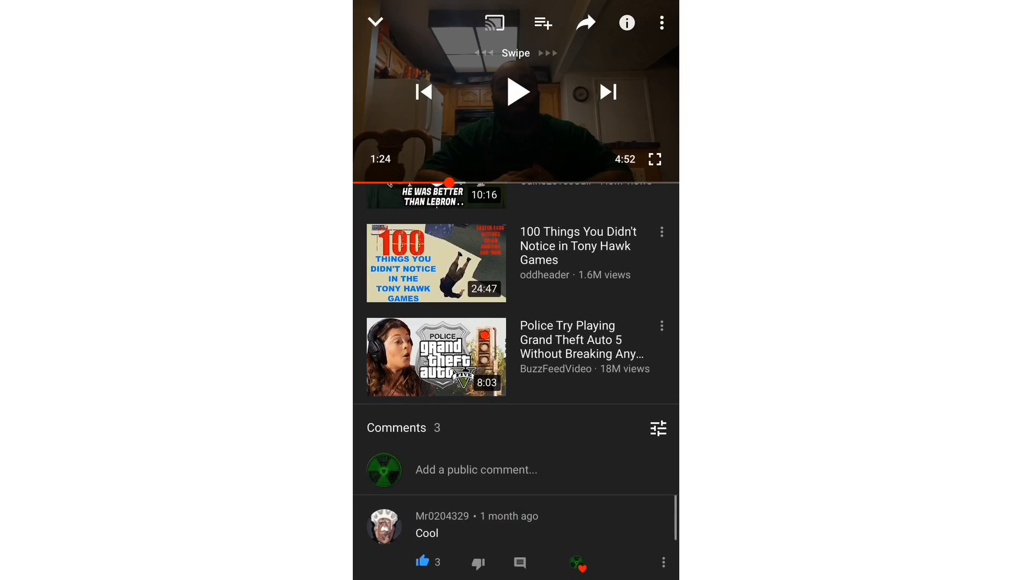
scroll("down", 3)
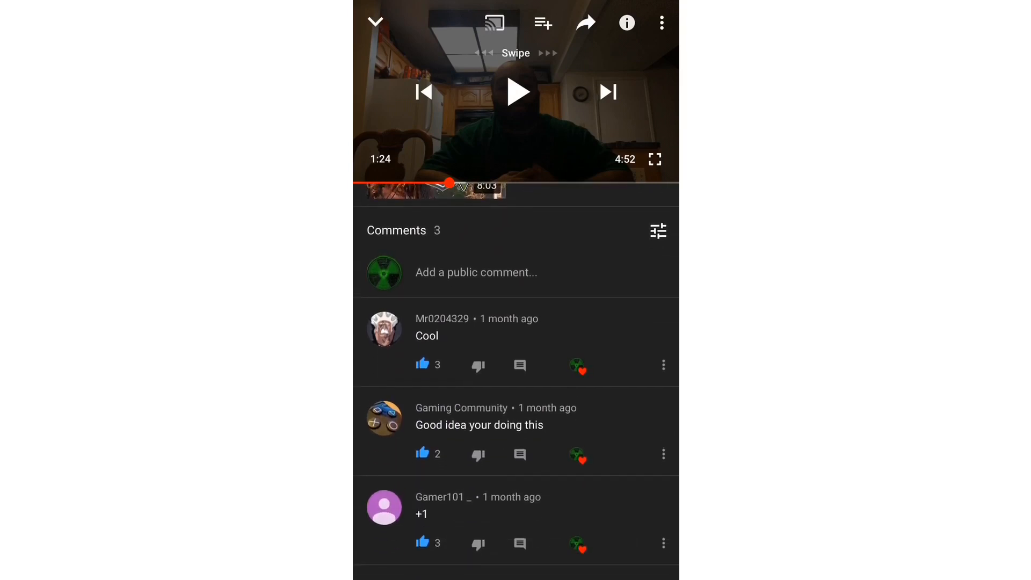
left_click(422, 545)
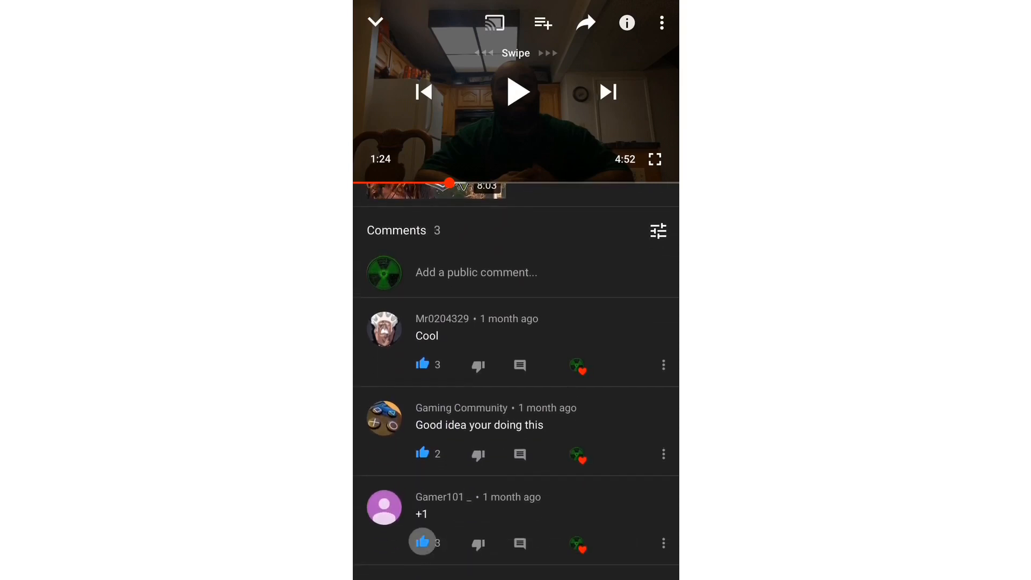
left_click(422, 544)
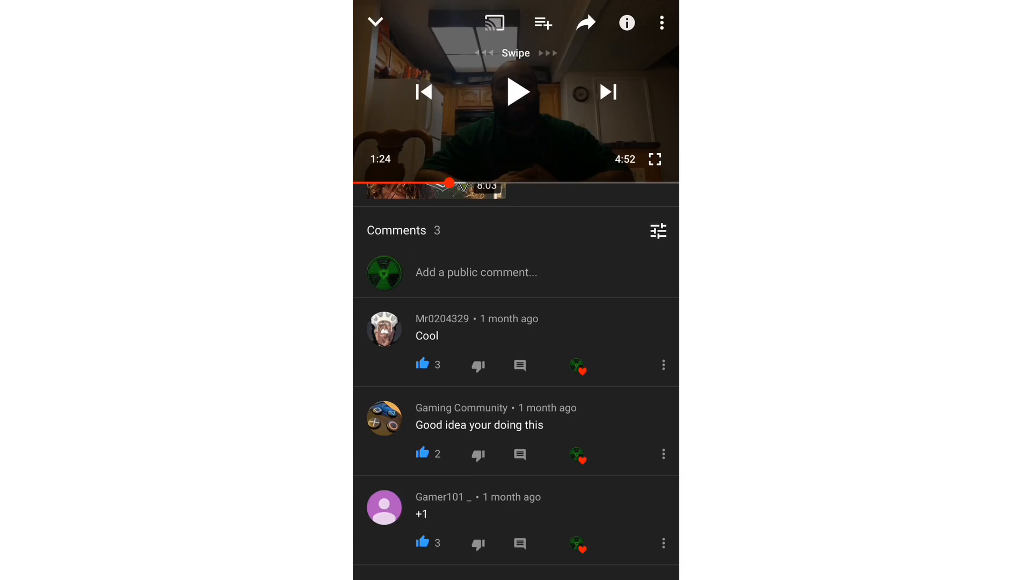
left_click(375, 21)
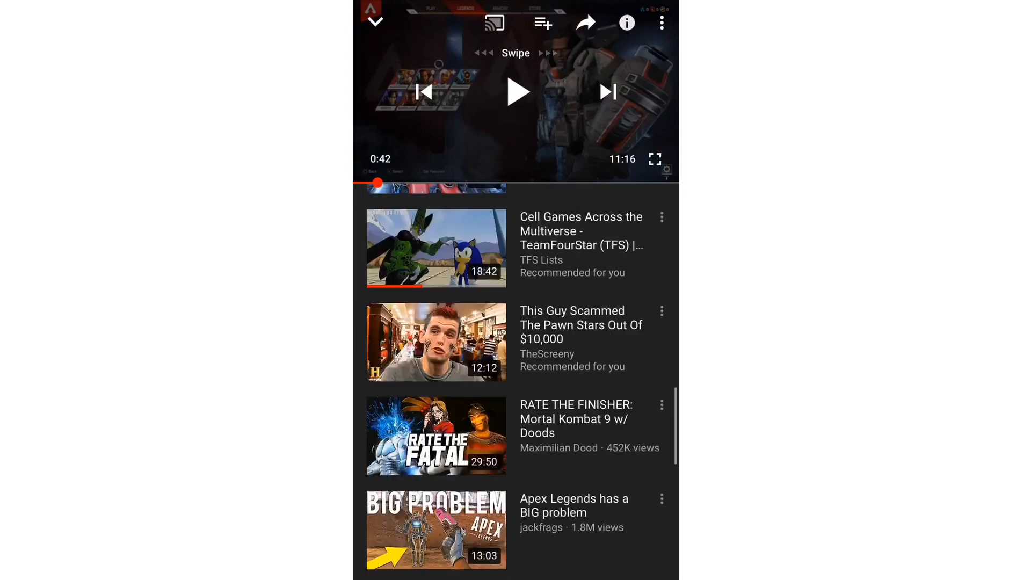
scroll("down", 3)
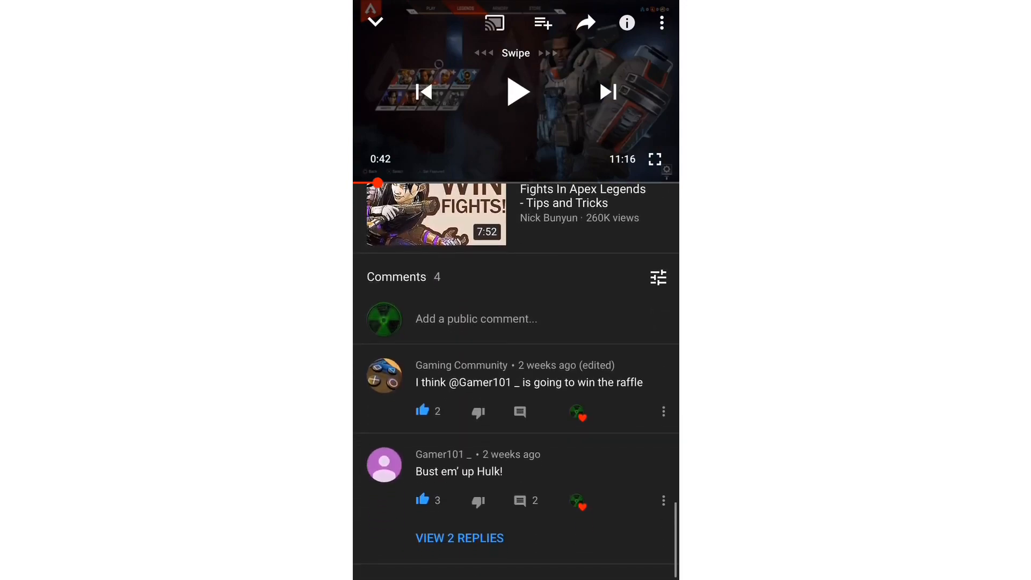
left_click(422, 502)
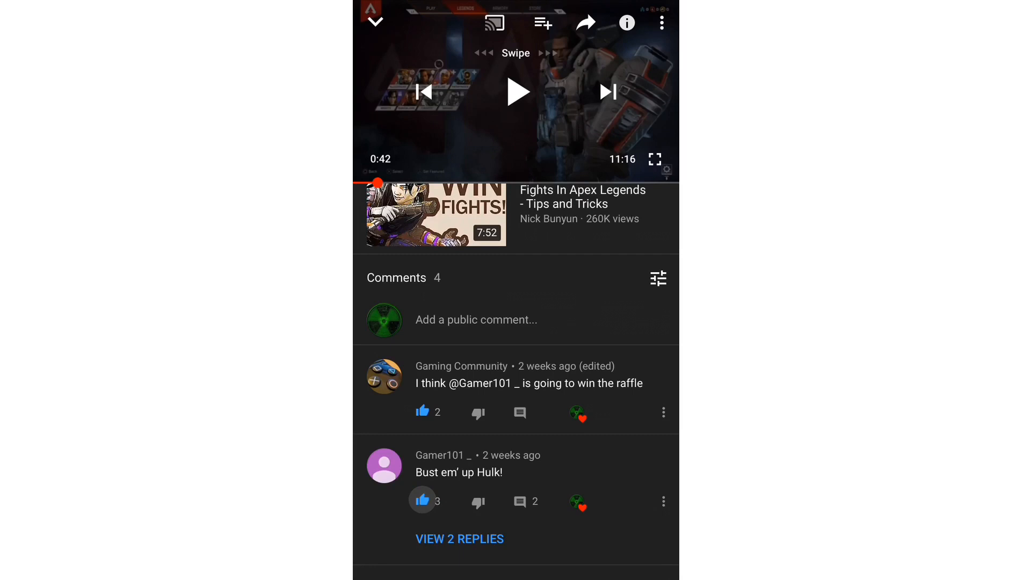
left_click(458, 538)
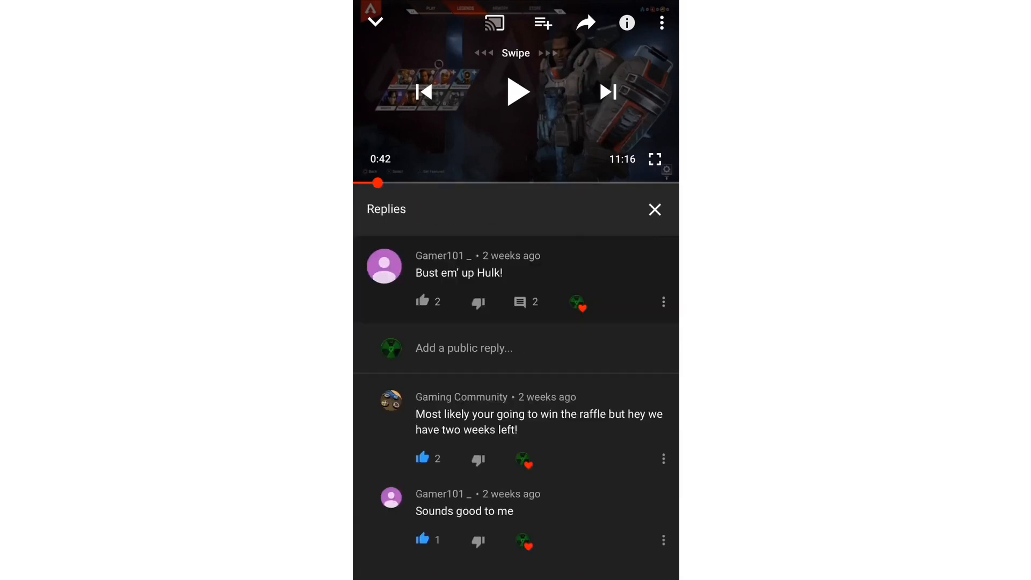
left_click(423, 541)
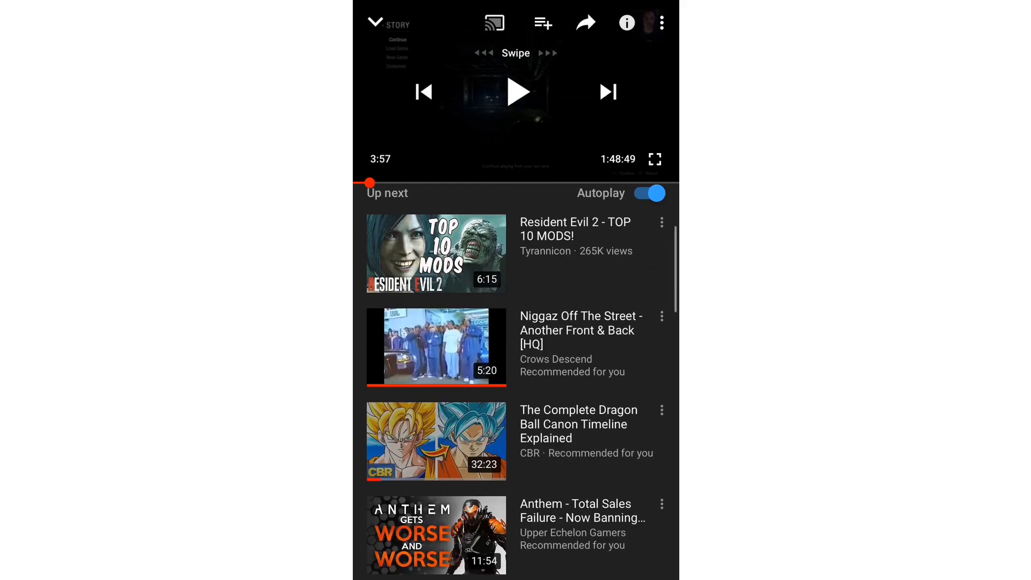
Review the Resident Evil video's comments from Mr0204329 and Gamer101_.
scroll("down", 3)
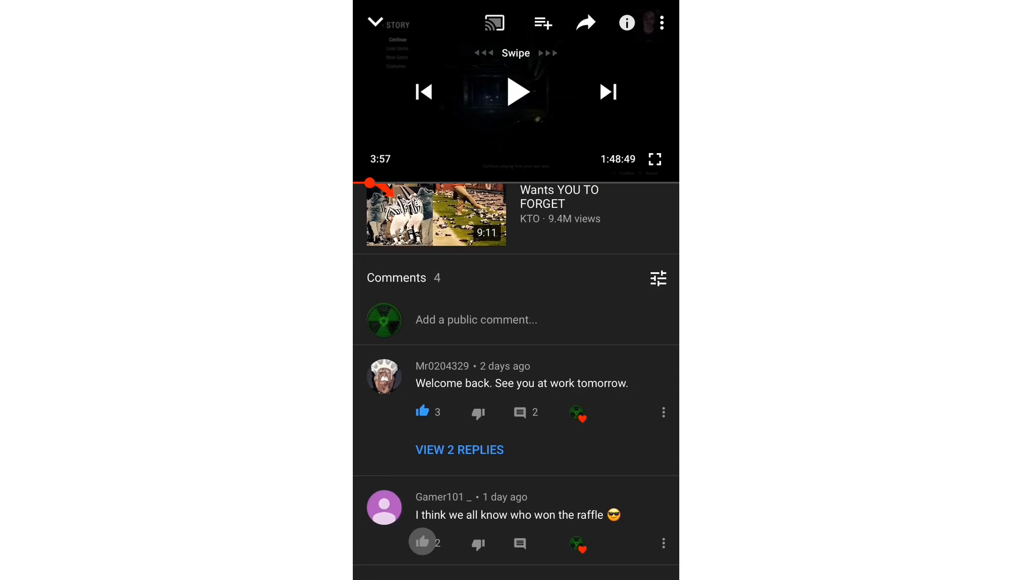
left_click(423, 544)
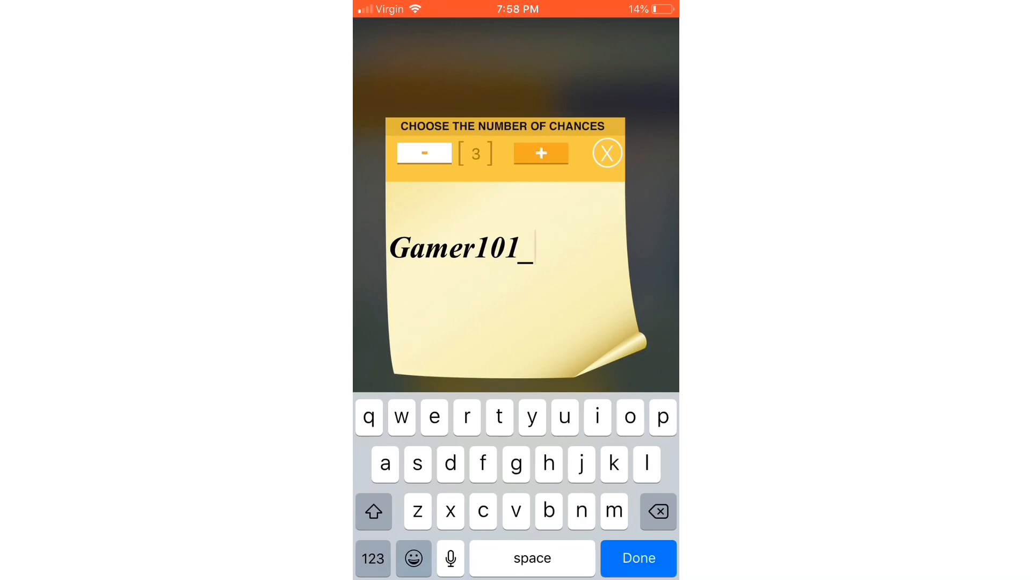
left_click(606, 152)
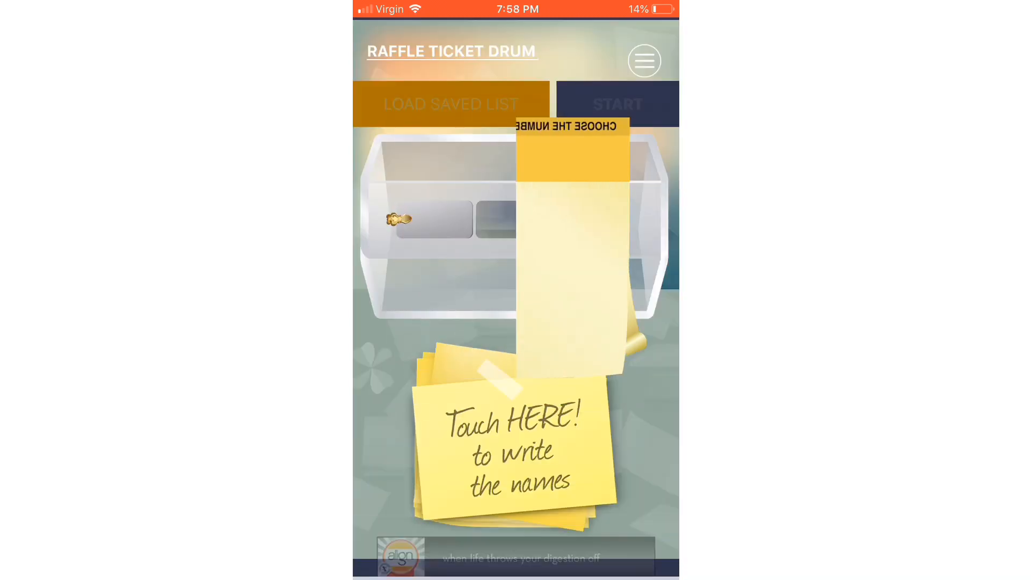
left_click(516, 441)
type("Mr020")
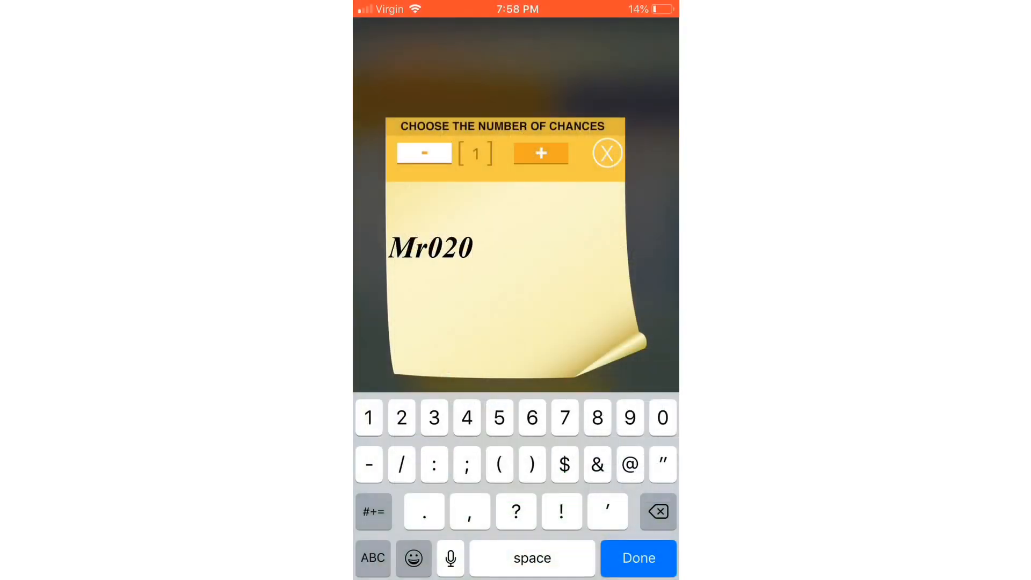
type("432")
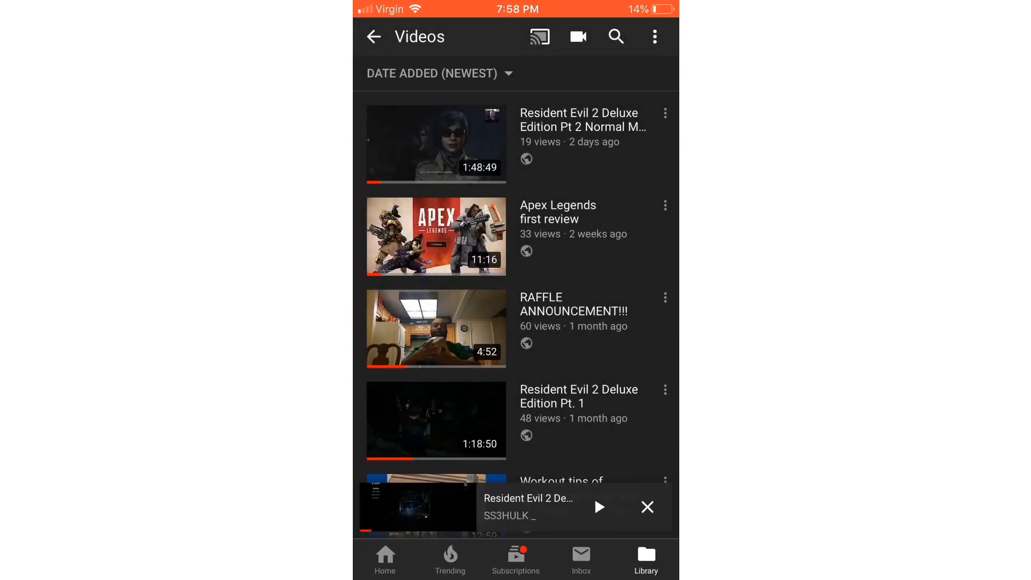
left_click(597, 507)
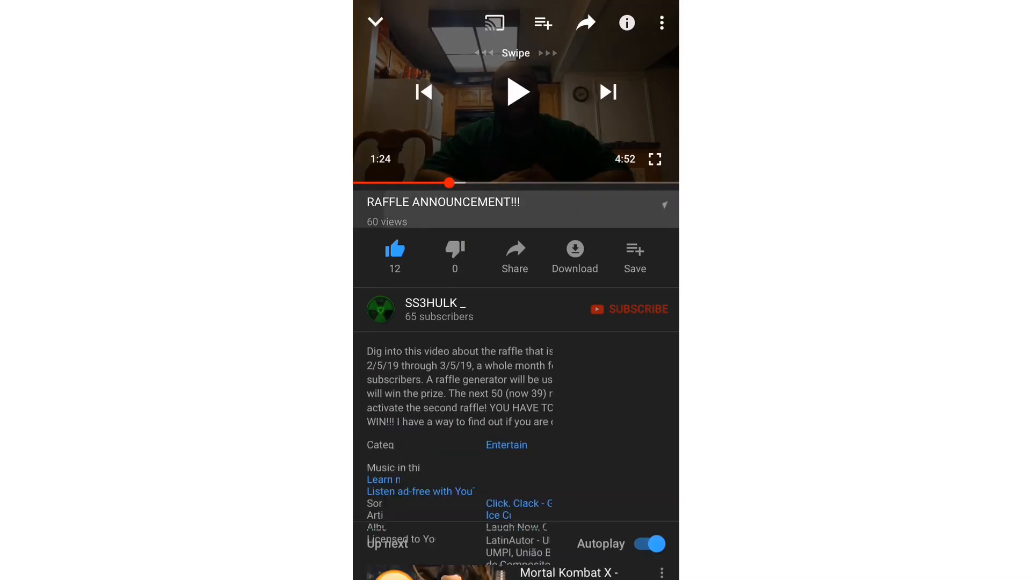
left_click(664, 203)
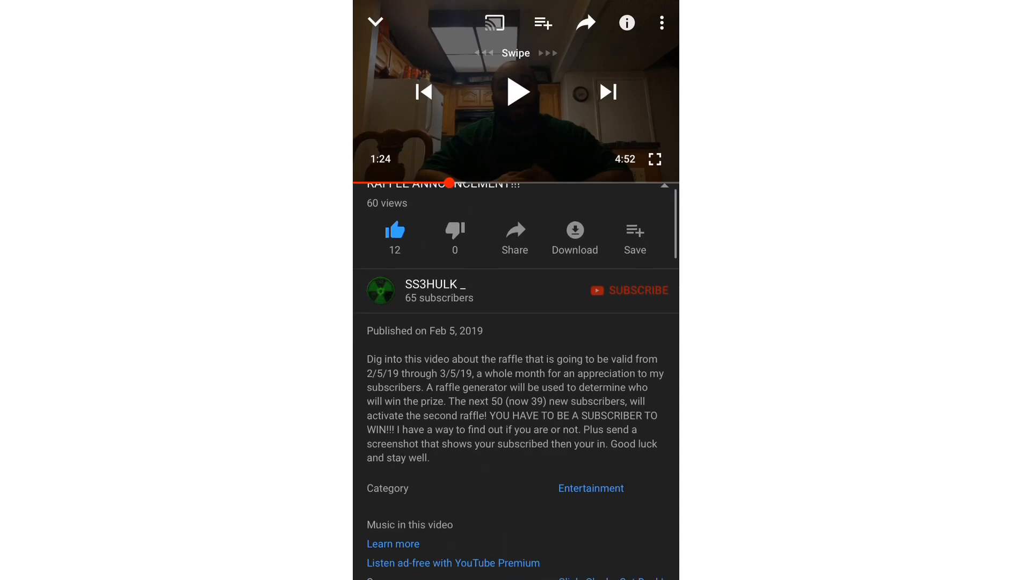
scroll("down", 3)
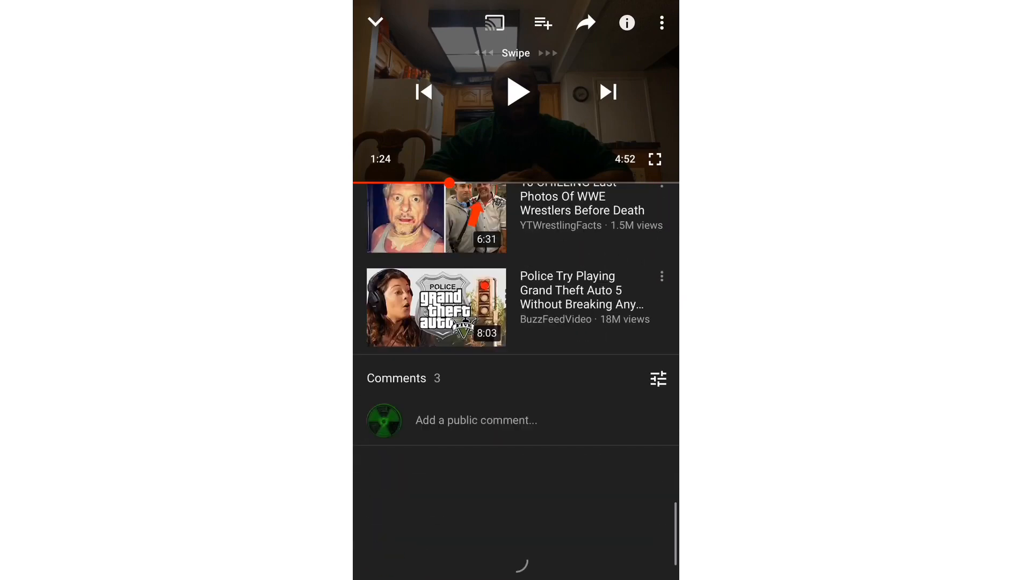
scroll("down", 3)
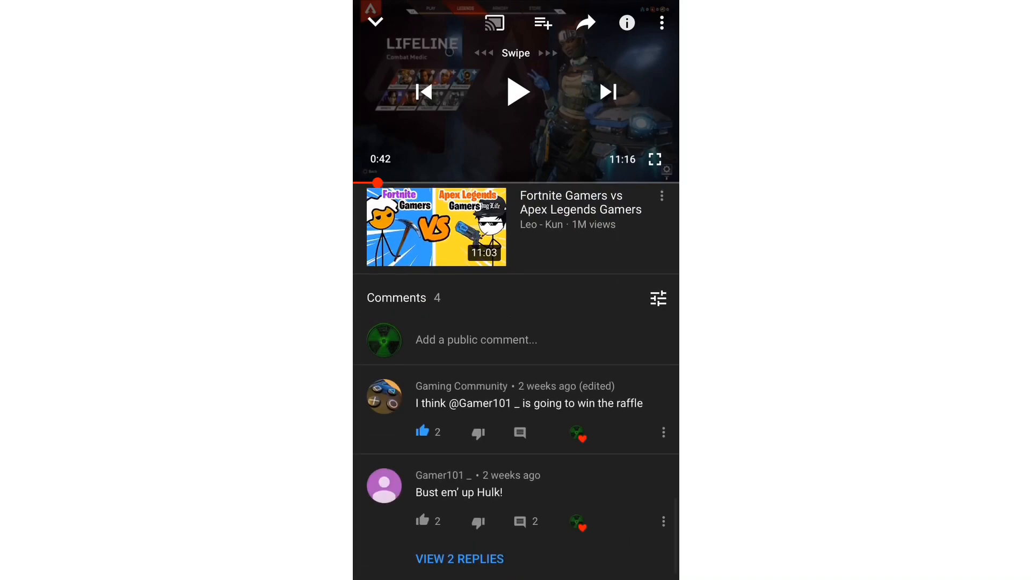
left_click(459, 559)
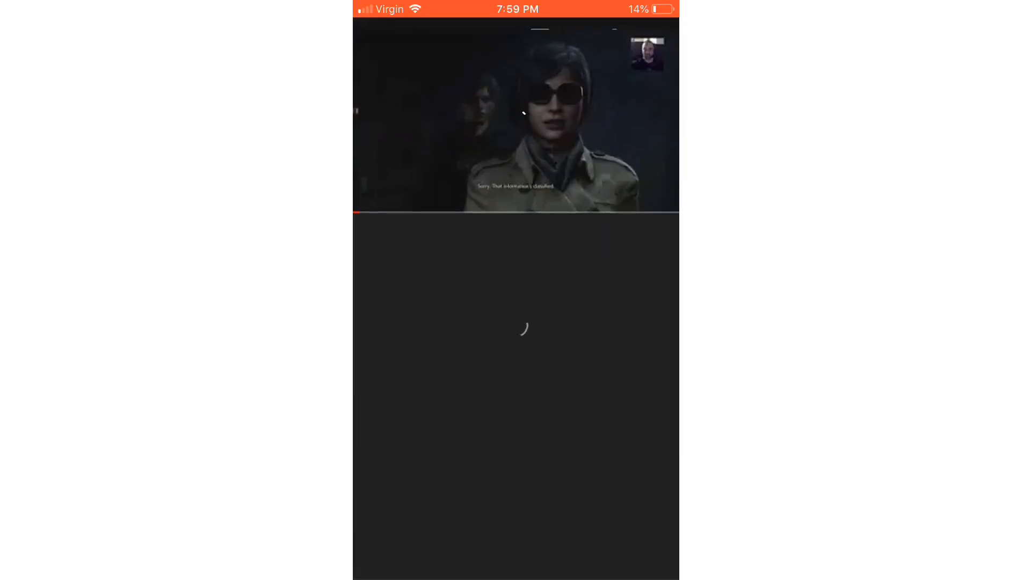
left_click(515, 112)
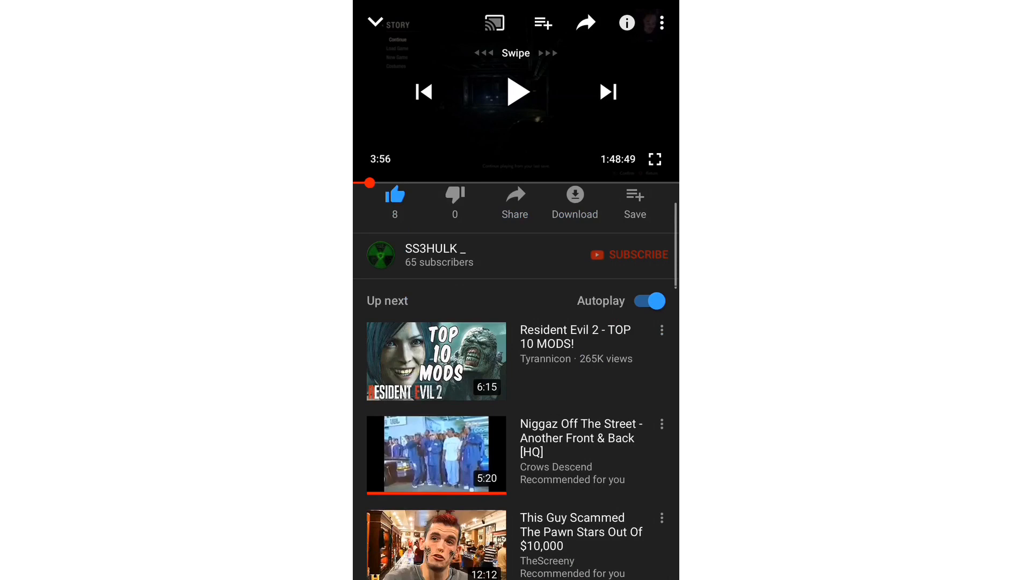
scroll("down", 3)
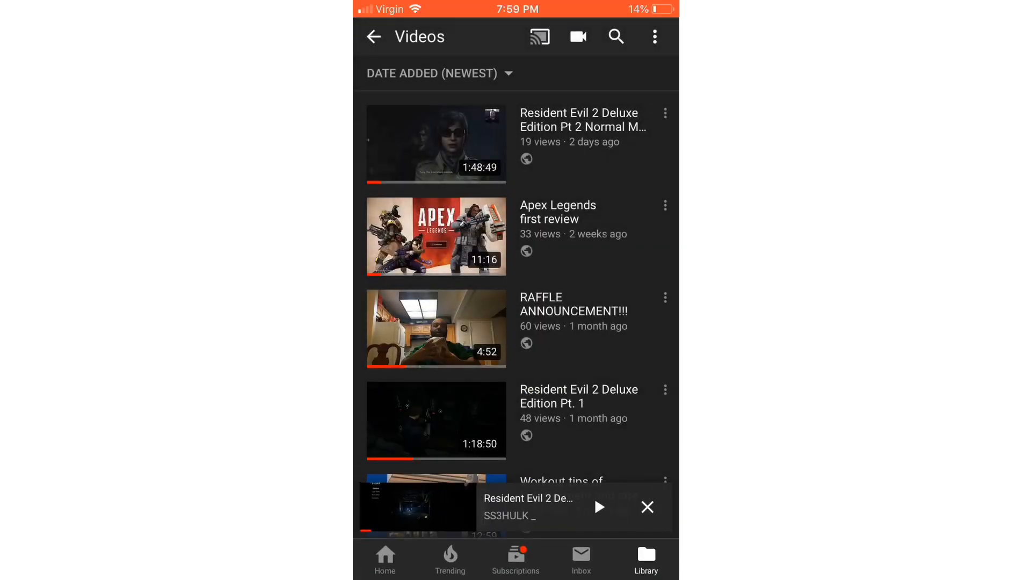
left_click(646, 507)
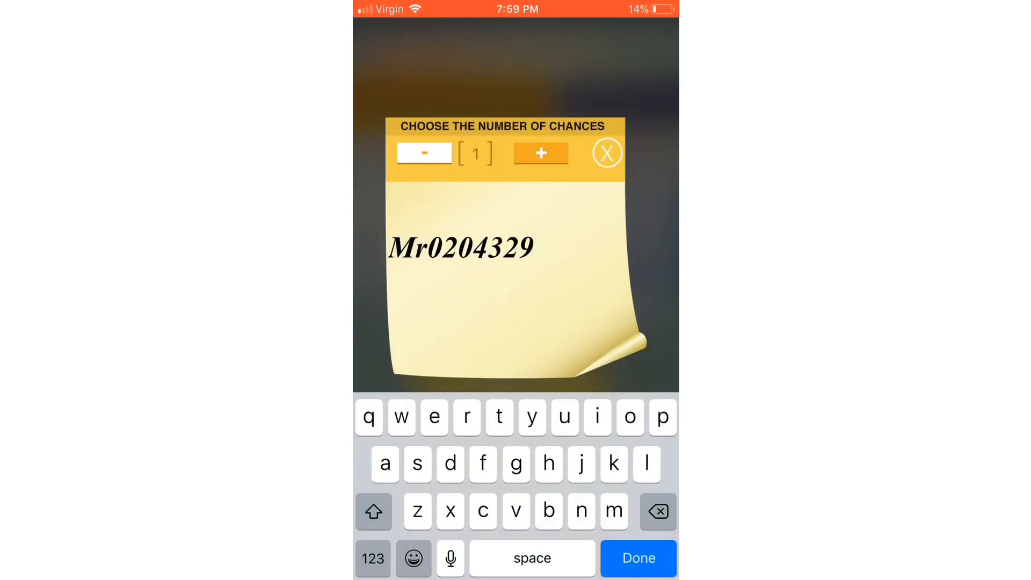
left_click(541, 152)
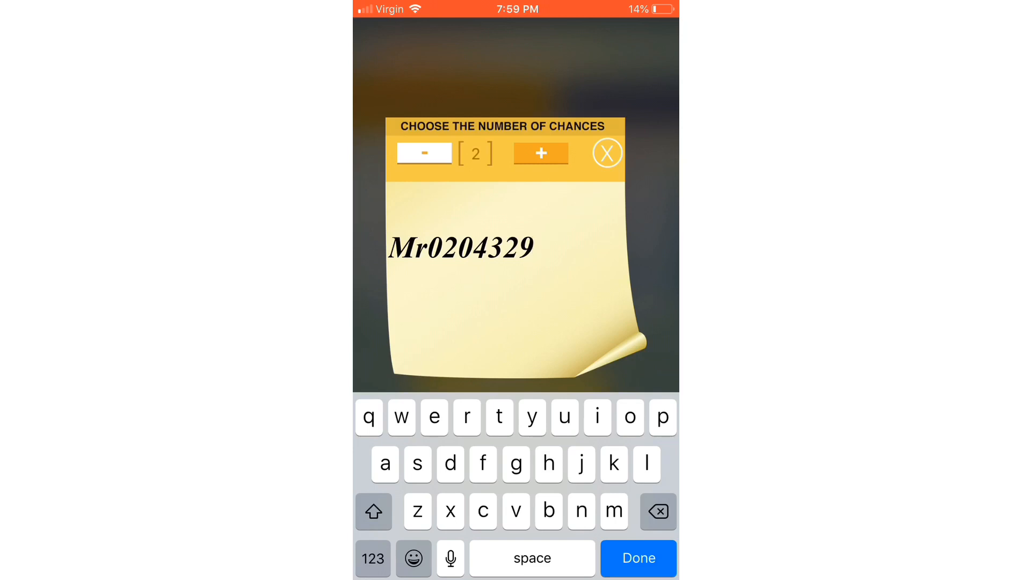
left_click(605, 152)
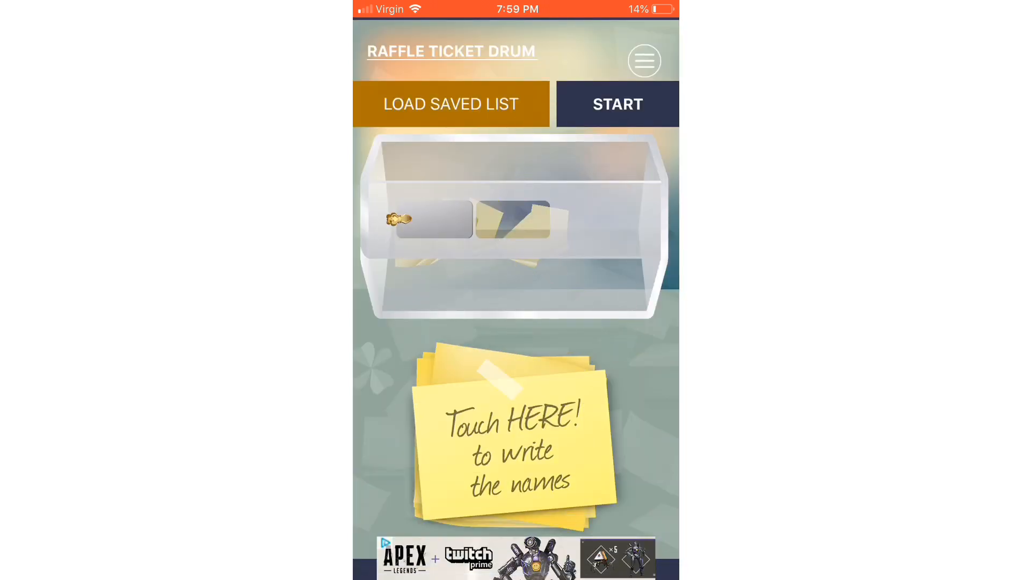
left_click(644, 60)
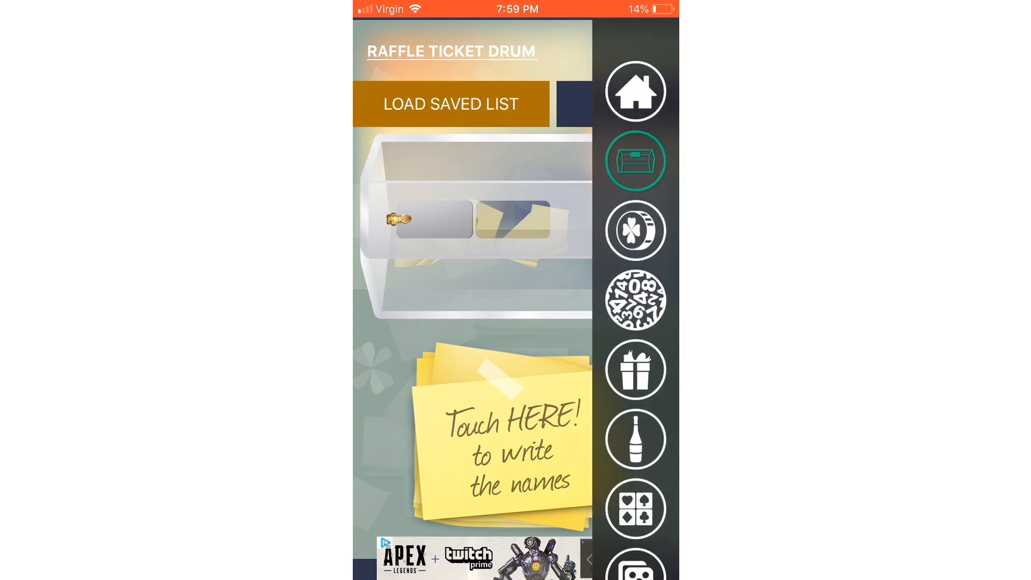
Confirm the names list shows Gamer101_ four times and Mr0204329 twice, then run the drum draw.
left_click(450, 105)
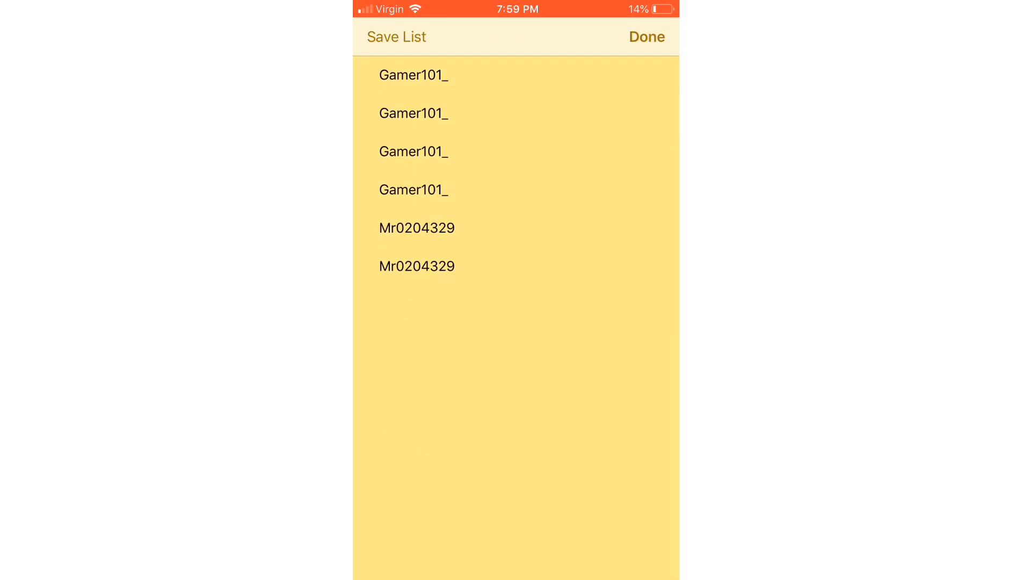
left_click(646, 37)
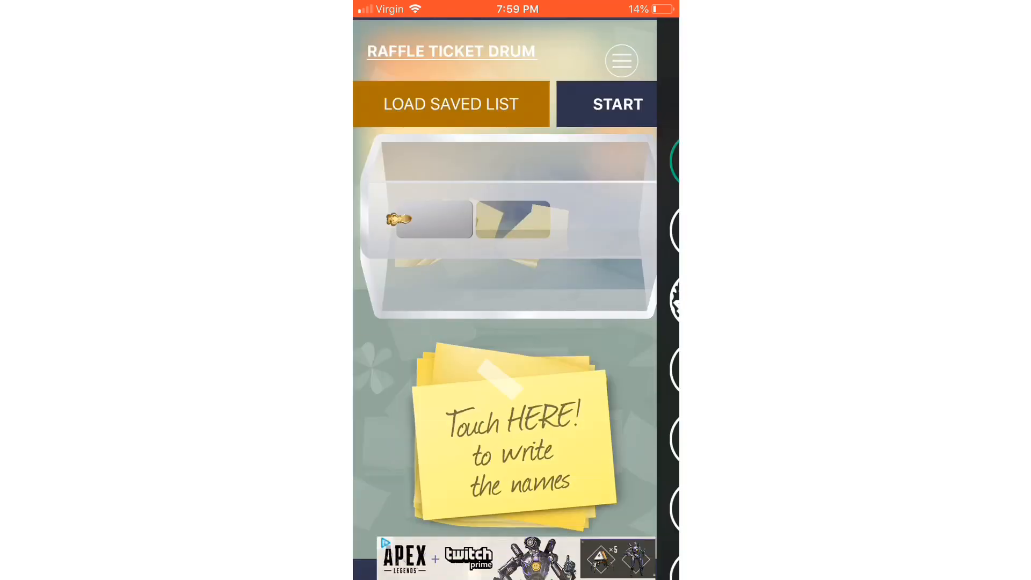
left_click(620, 60)
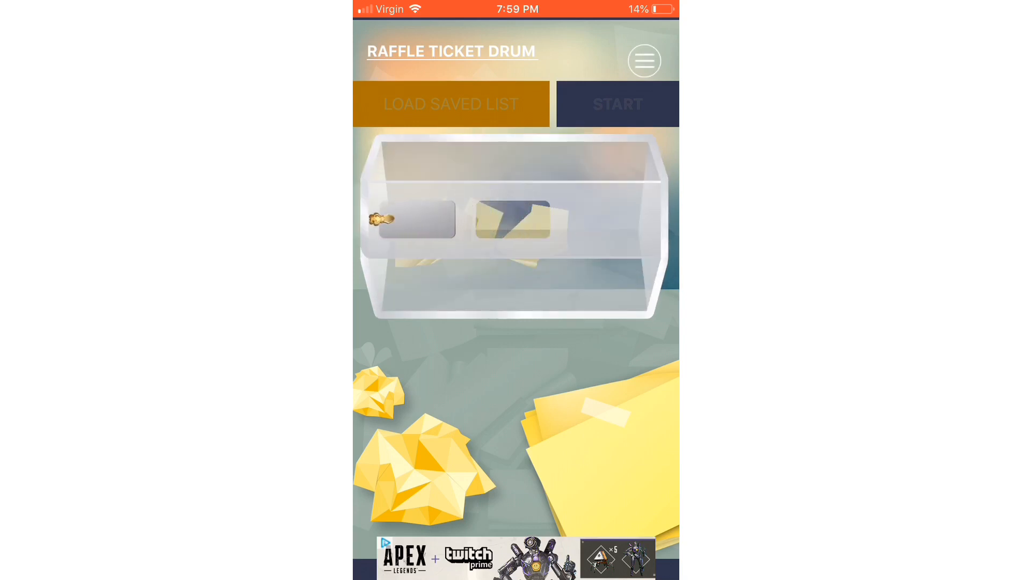
left_click(616, 104)
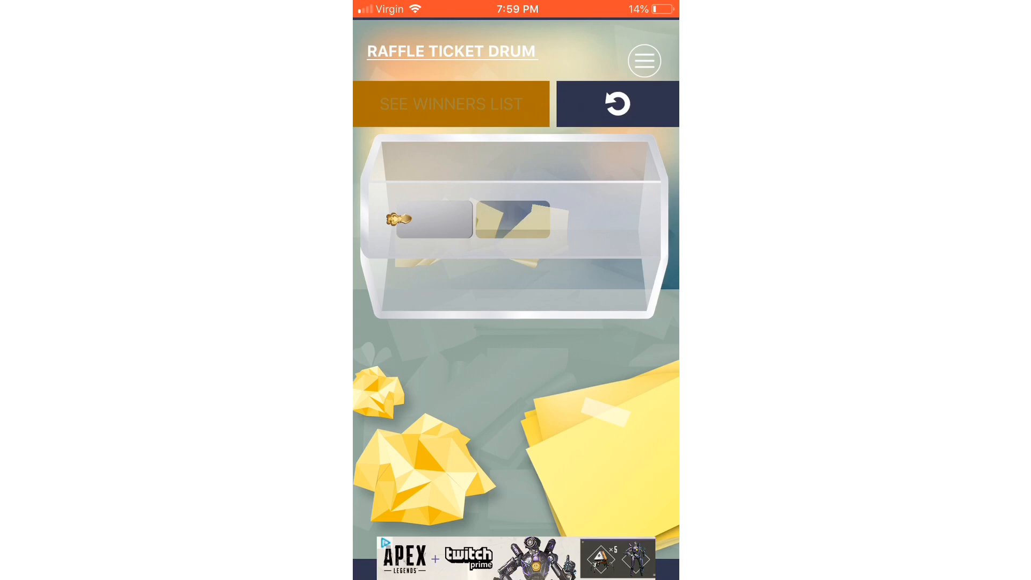